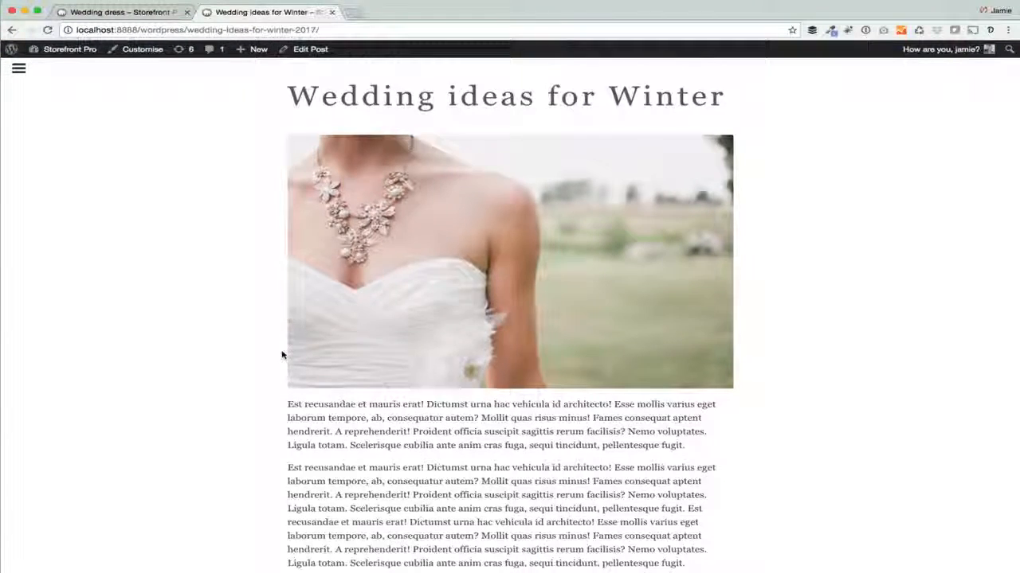
# Step: Look over the Wedding dress product page and select its URL in the address bar for copying
pyautogui.scroll(-3)
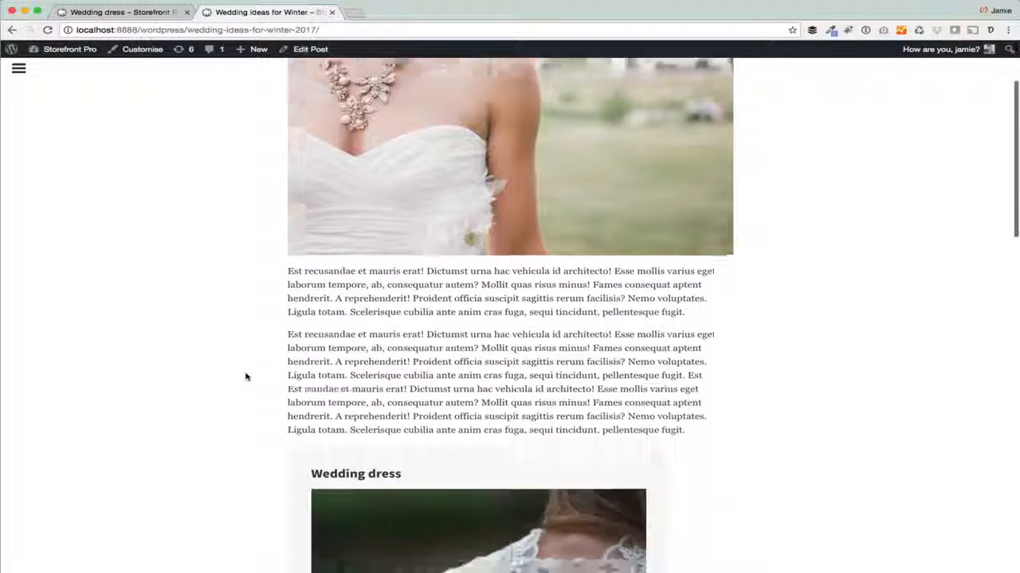
pyautogui.scroll(-3)
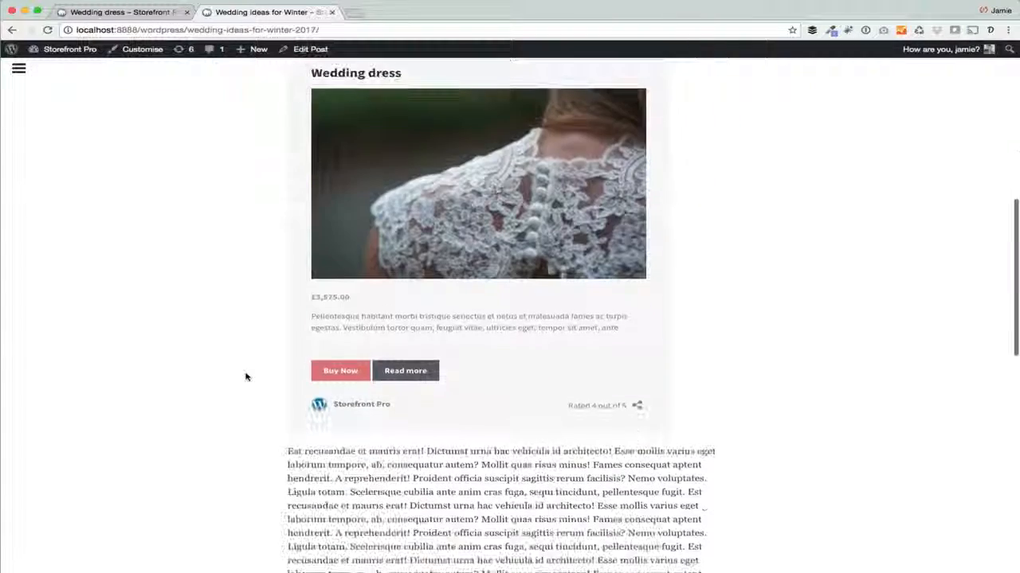
pyautogui.scroll(-3)
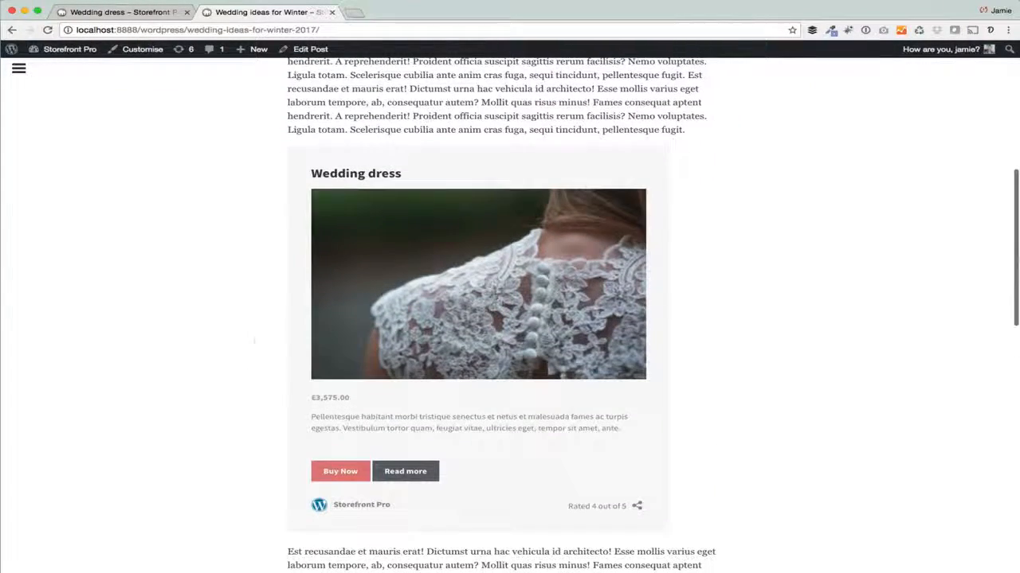
pyautogui.scroll(-3)
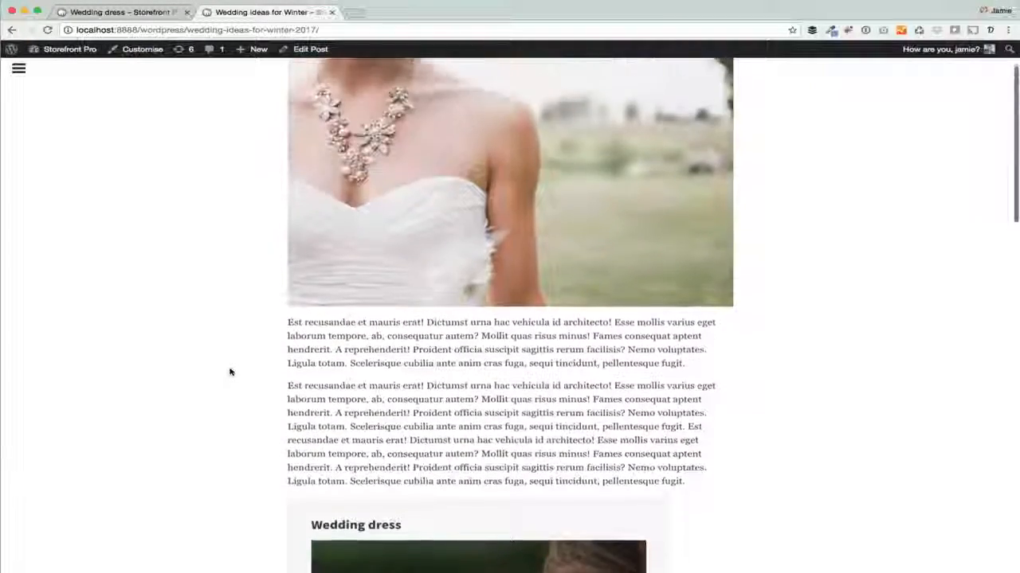
pyautogui.scroll(3)
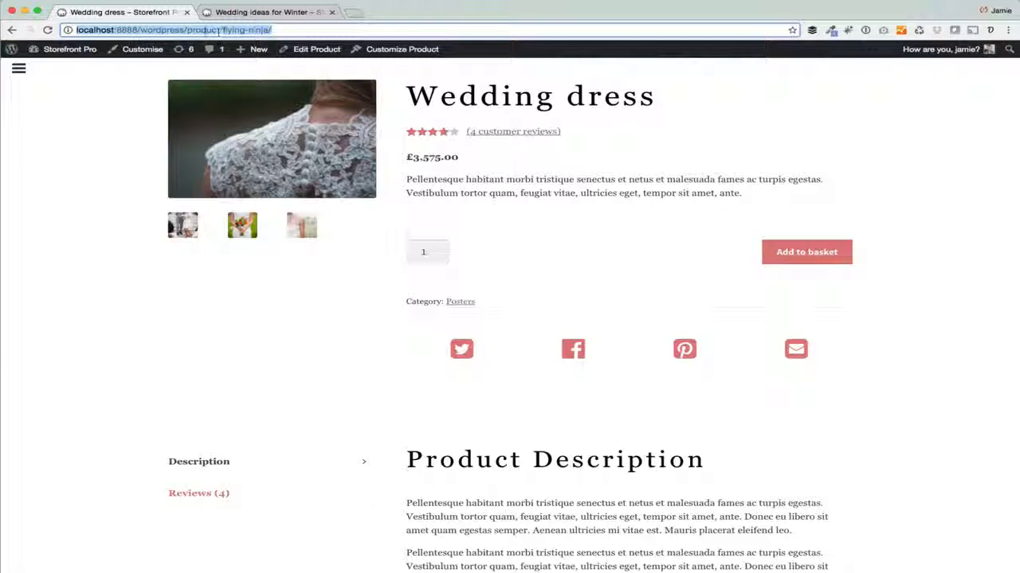
pyautogui.click(268, 13)
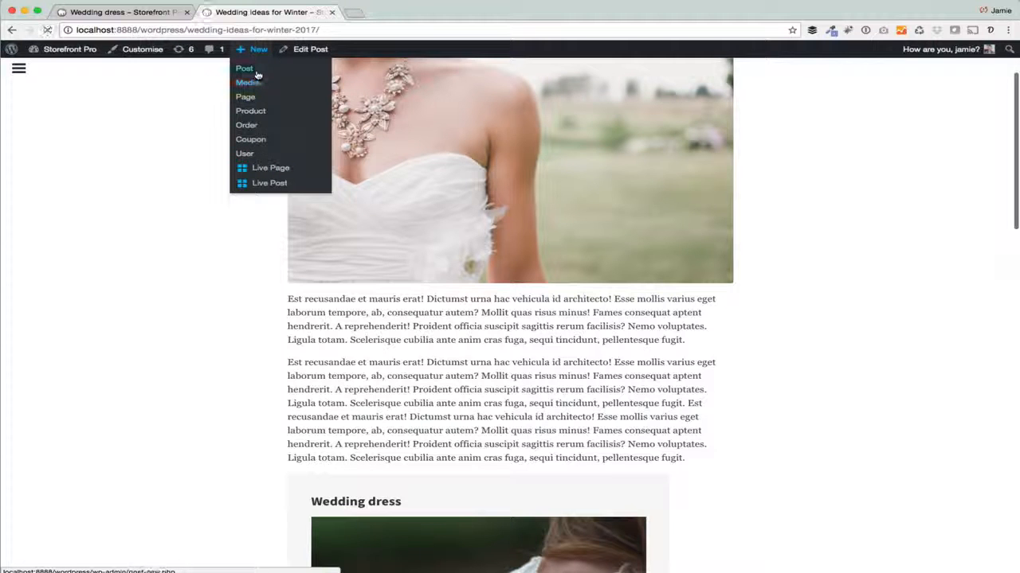
# Step: Create a new post and paste the product URL into the body to embed the Wedding dress card
pyautogui.click(246, 68)
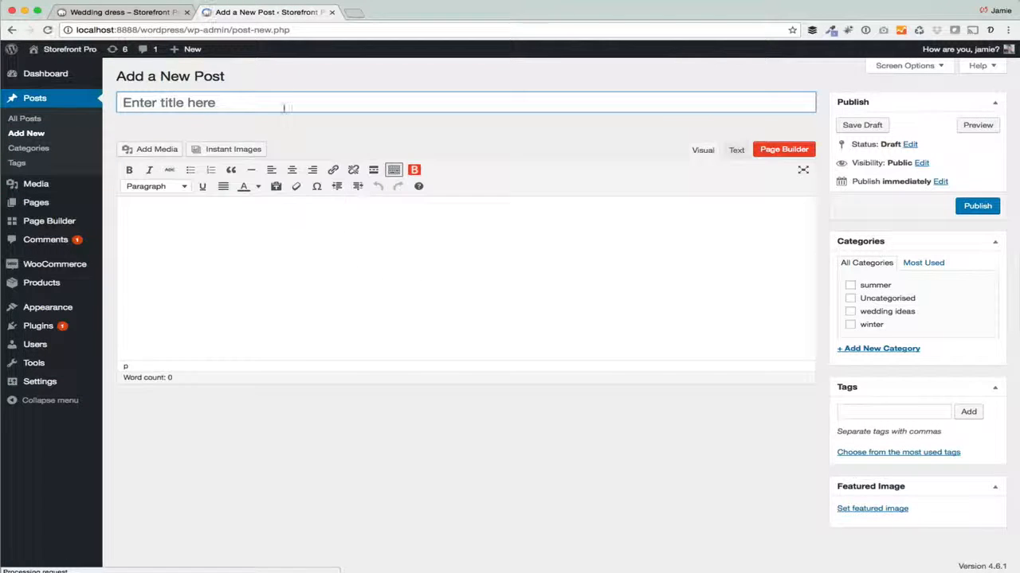
pyautogui.write('http://localhost:8888/wordpress/product/flying-ninja/')
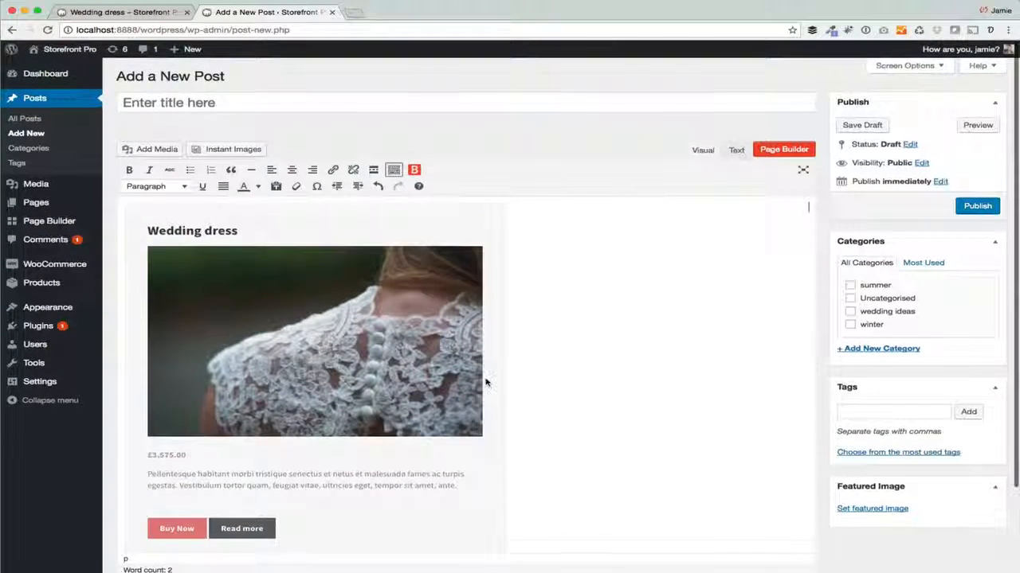
pyautogui.scroll(-3)
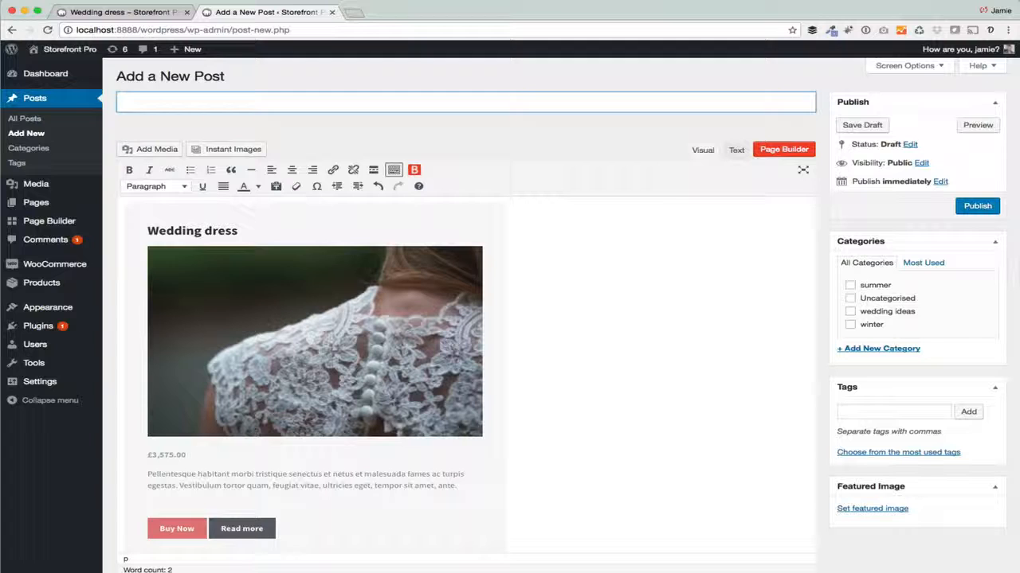
# Step: Title the post 'dress', publish and view it, then Buy Now to put the Wedding dress in the basket
pyautogui.write('dress')
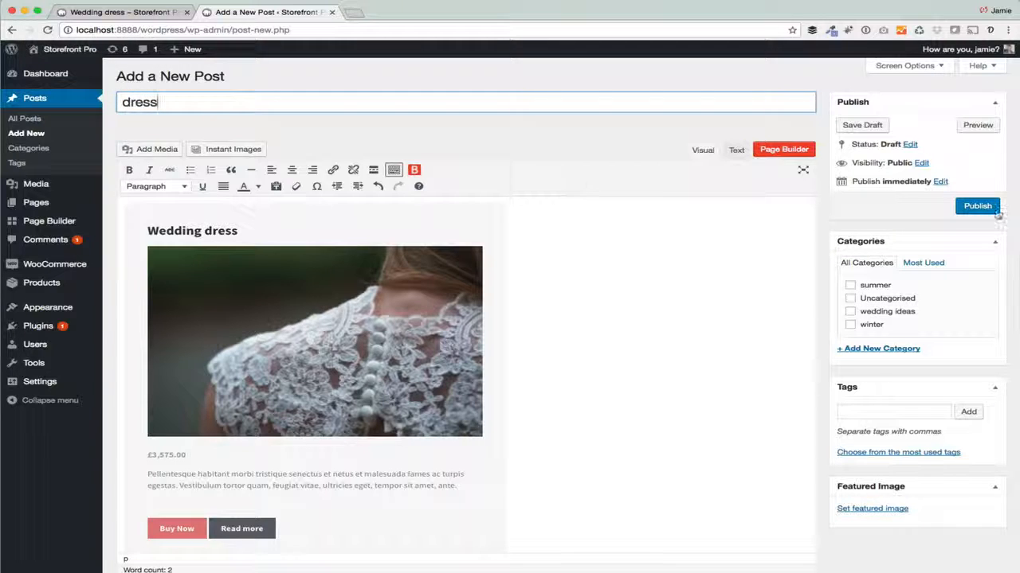
pyautogui.click(978, 205)
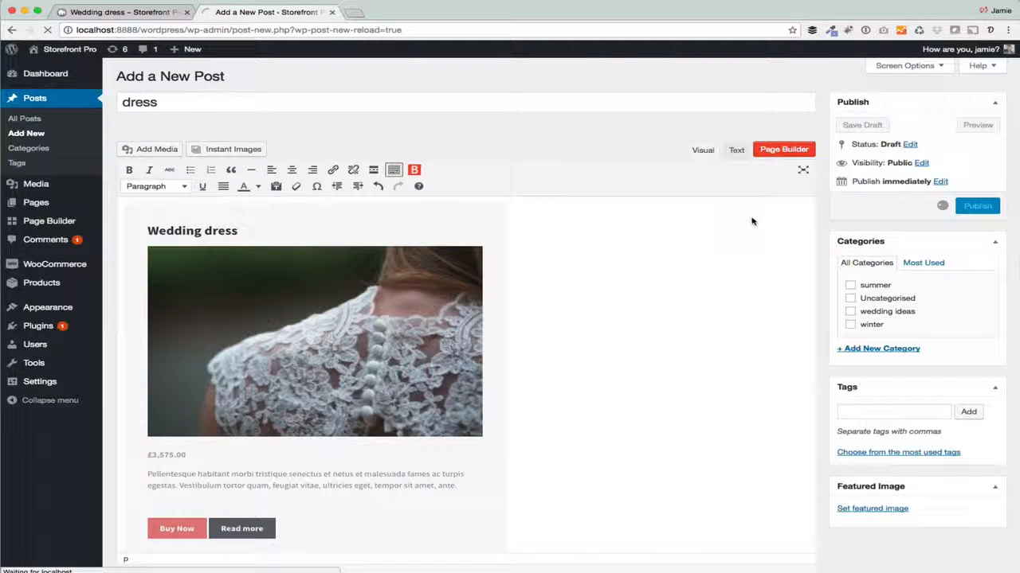
pyautogui.click(978, 206)
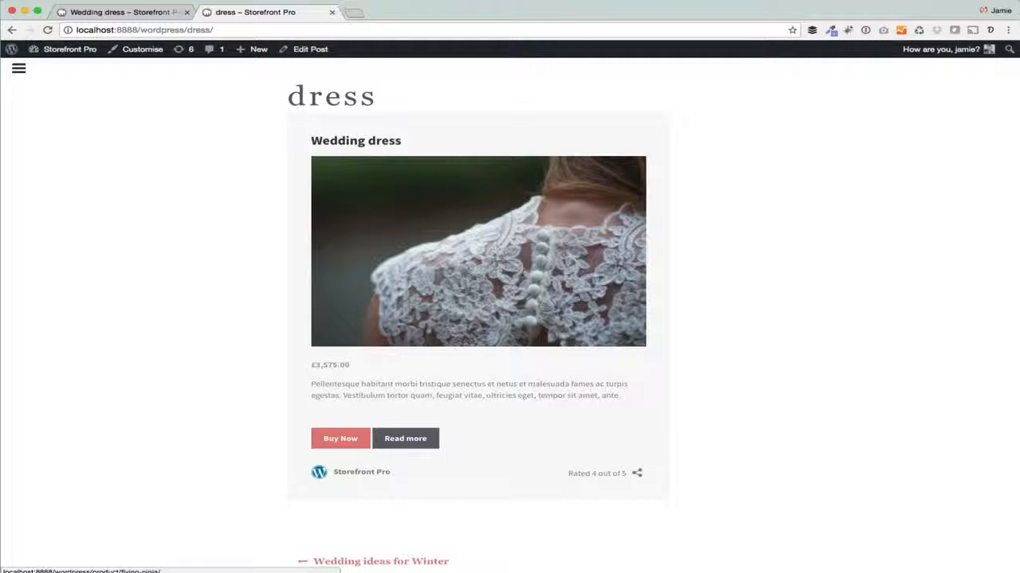
pyautogui.click(341, 438)
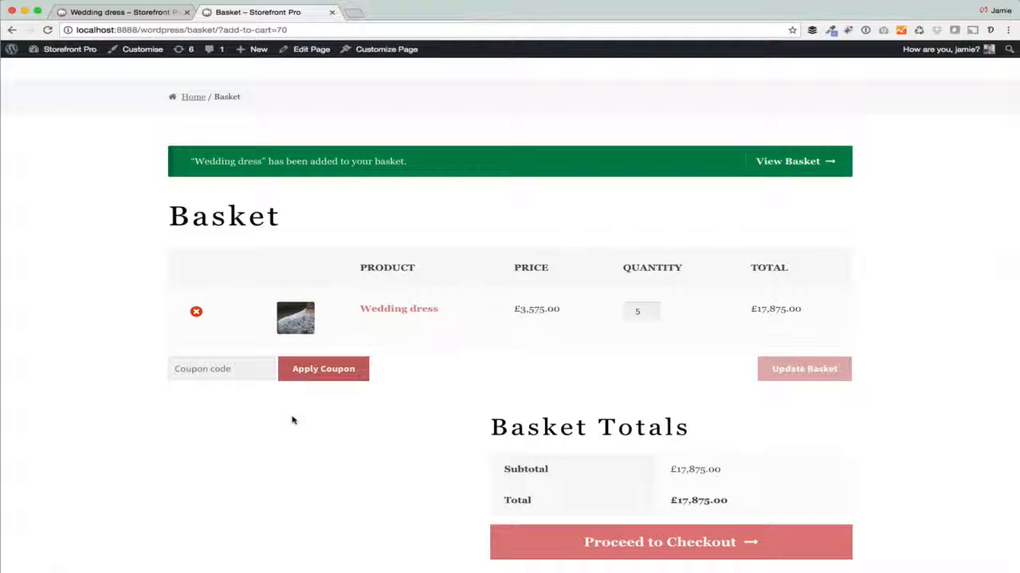